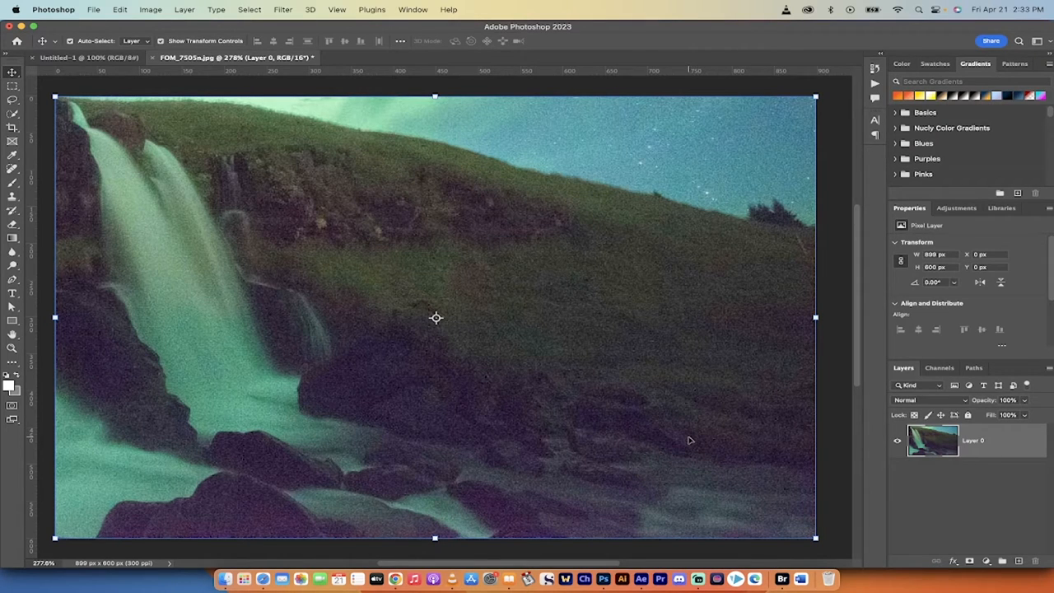
pyautogui.moveTo(557, 326)
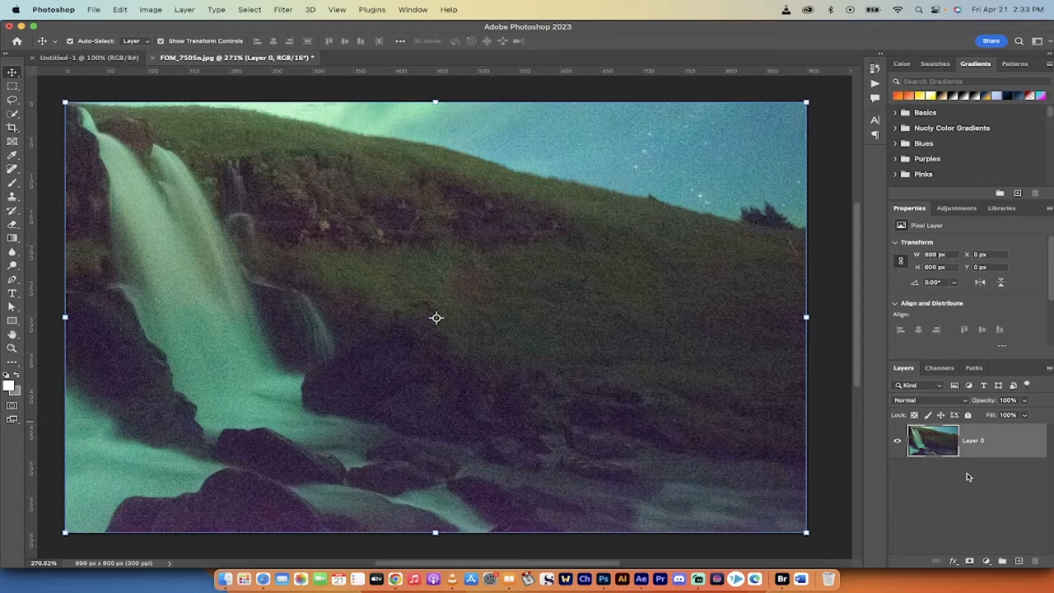
pyautogui.moveTo(975, 461)
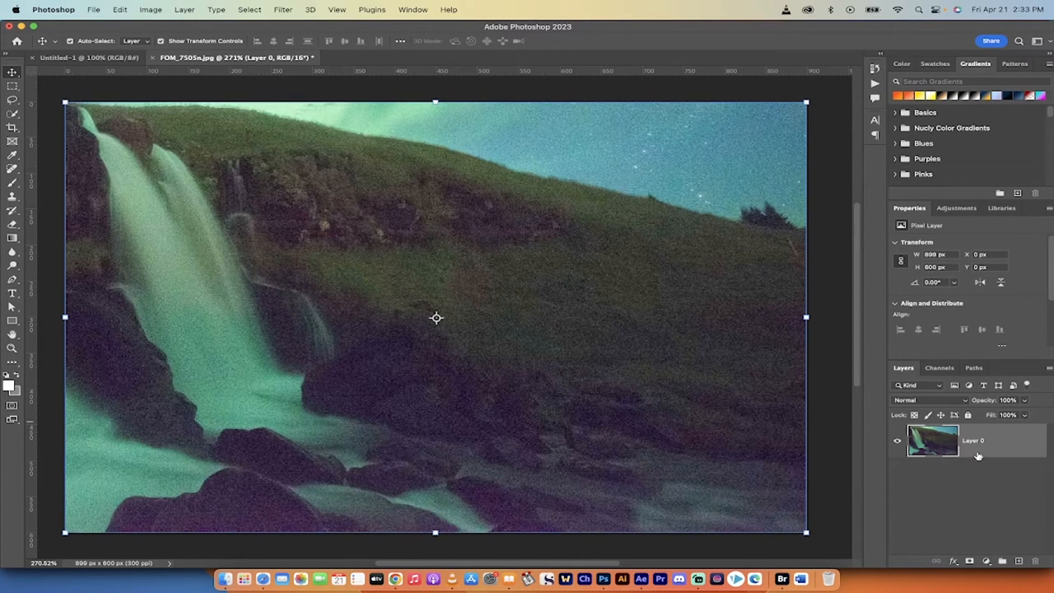
pyautogui.moveTo(969, 481)
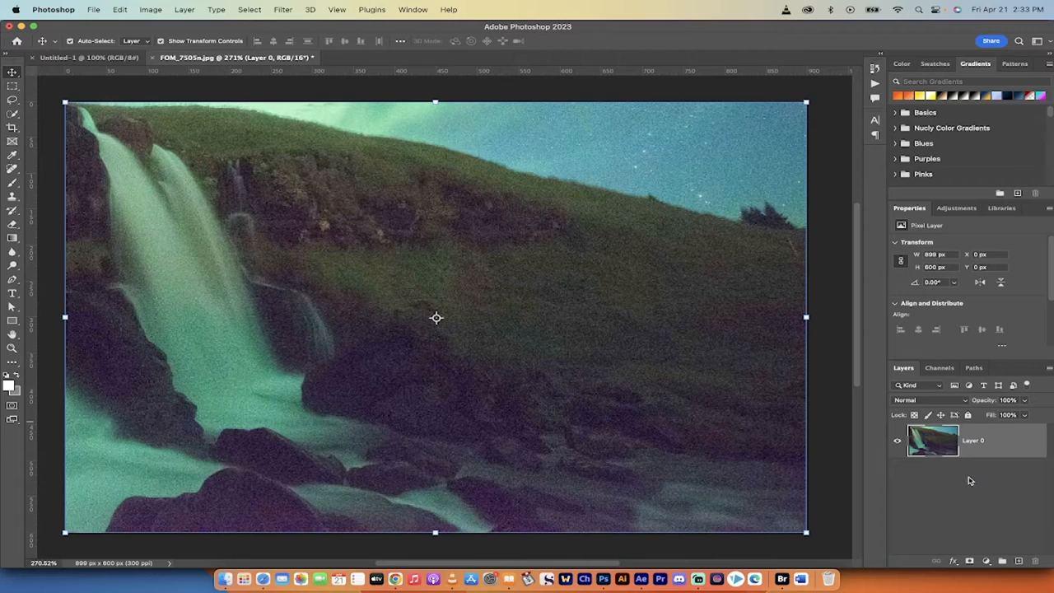
pyautogui.moveTo(1002, 455)
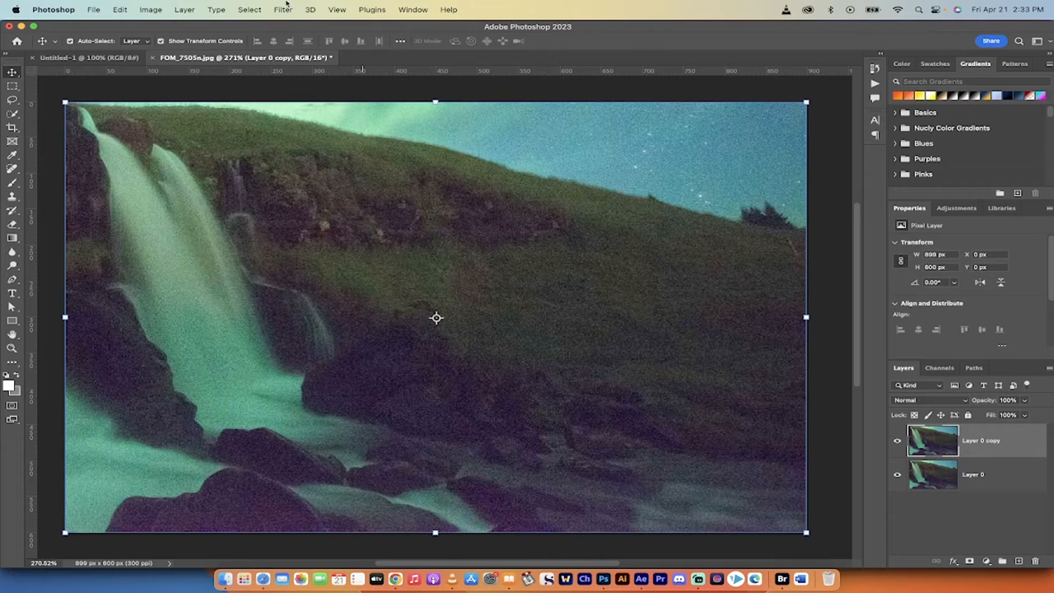
# Launch the Camera Raw Filter from the Filter menu on the layer copy.
pyautogui.click(283, 10)
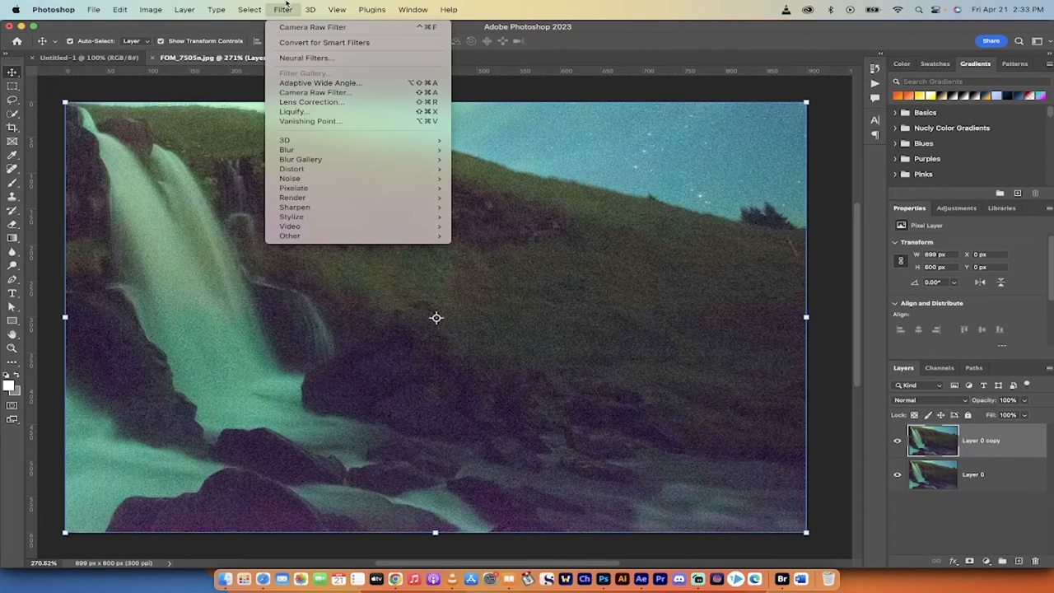
pyautogui.moveTo(316, 92)
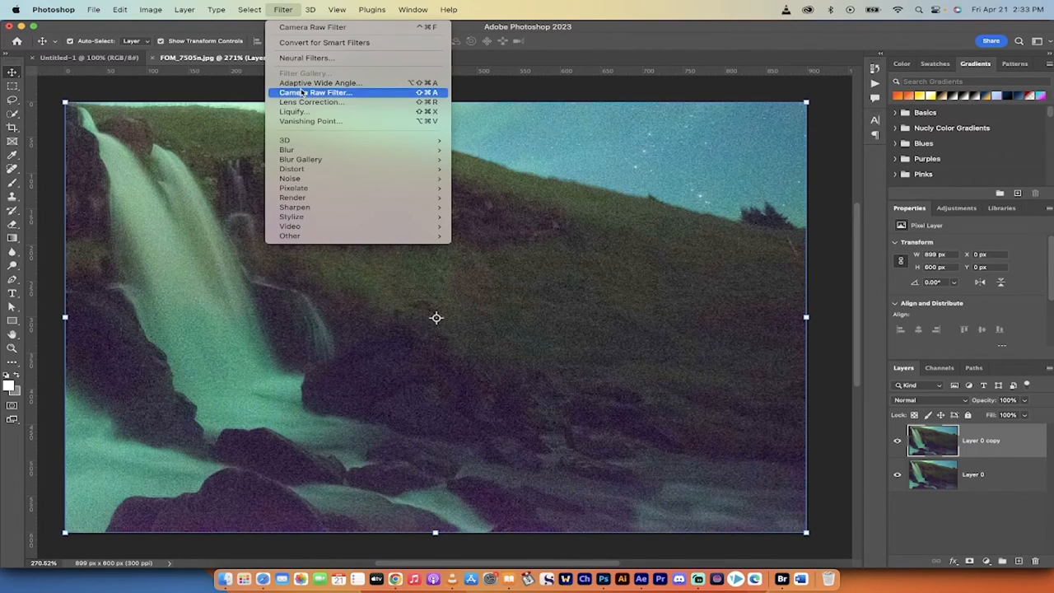
pyautogui.click(317, 92)
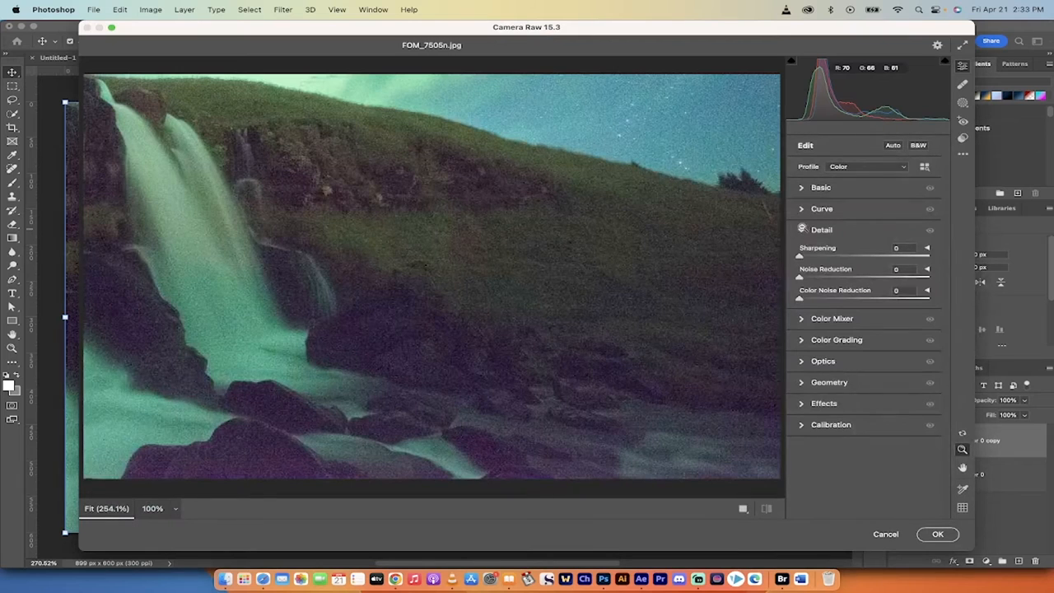
# In the Detail panel, raise Noise Reduction to 53.
pyautogui.click(820, 229)
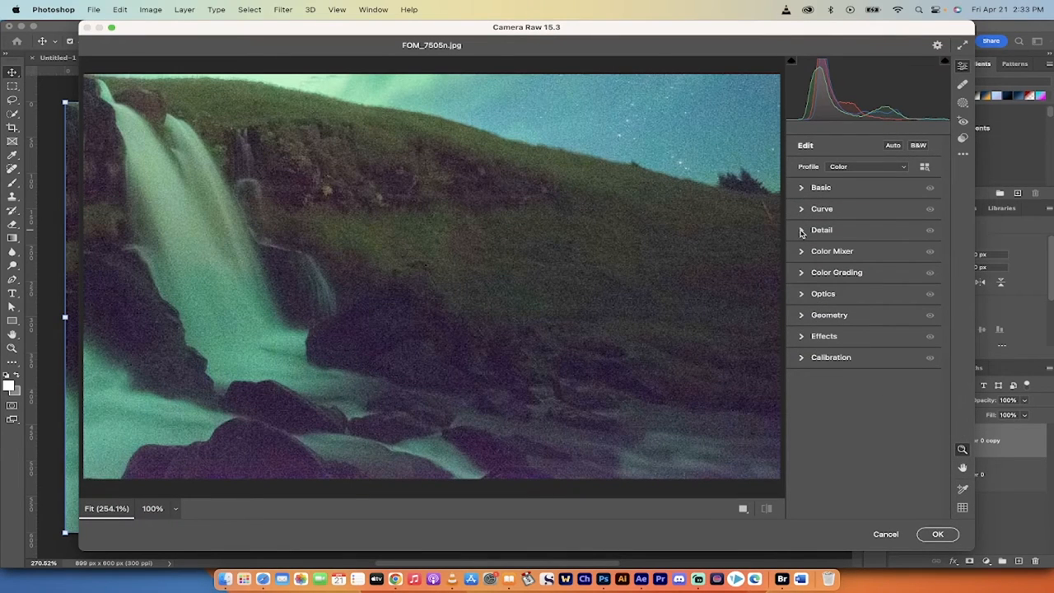
pyautogui.click(820, 231)
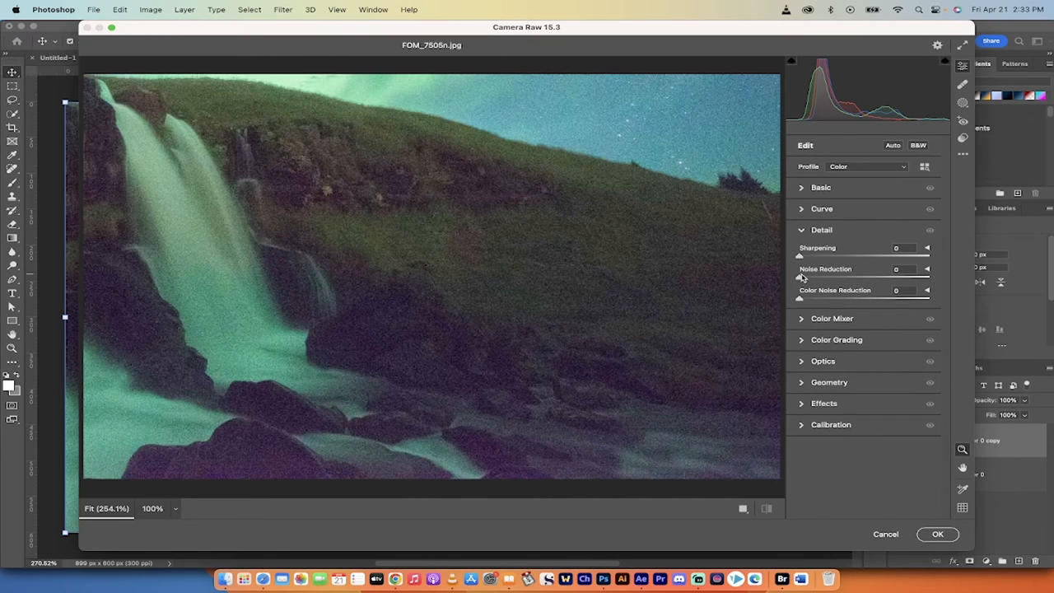
pyautogui.moveTo(799, 256); pyautogui.dragTo(824, 256)
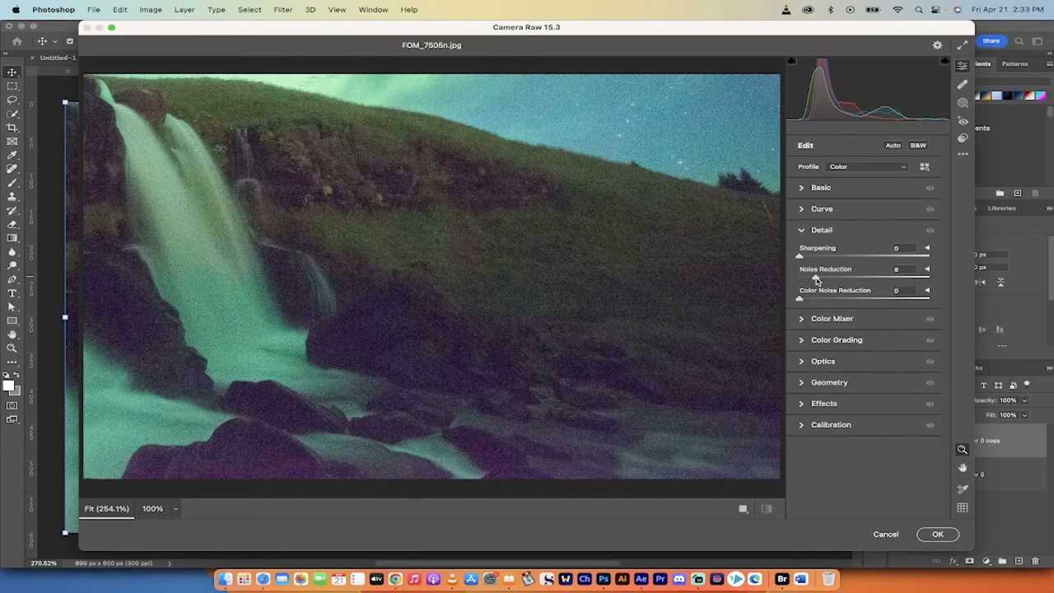
pyautogui.moveTo(800, 277); pyautogui.dragTo(870, 277)
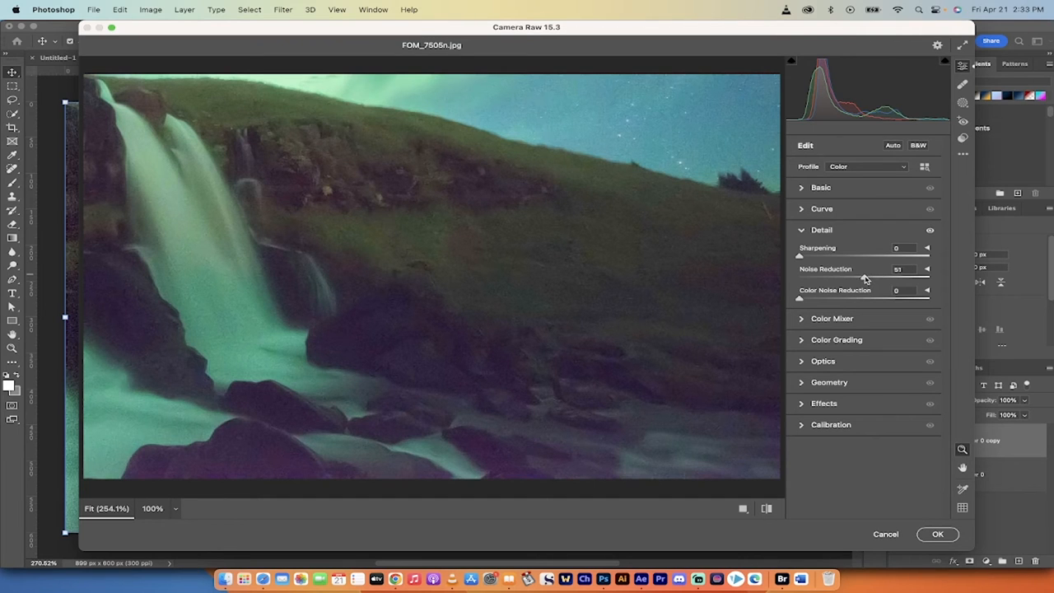
pyautogui.moveTo(865, 277); pyautogui.dragTo(843, 277)
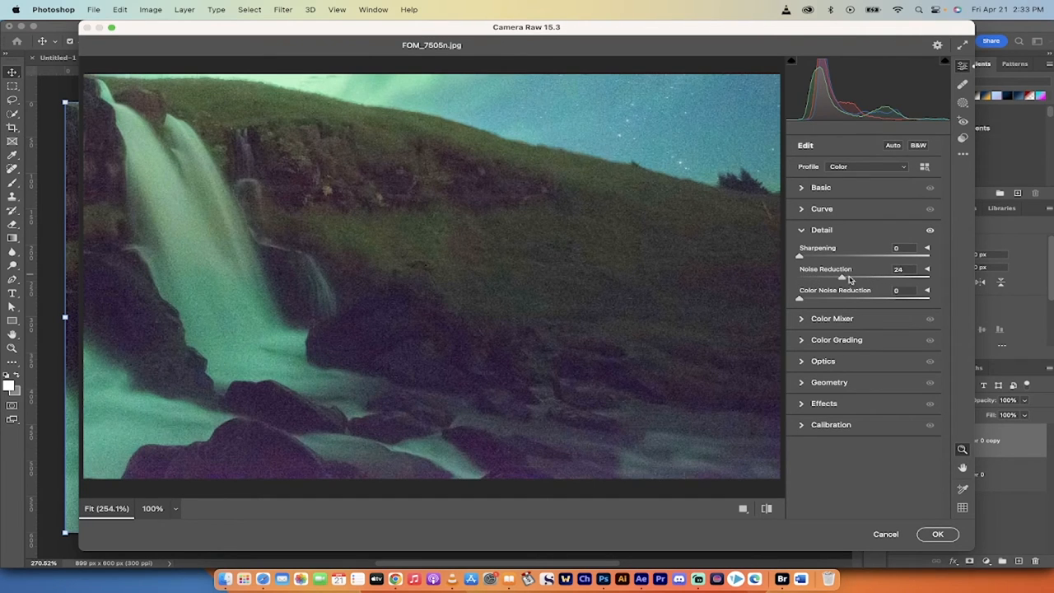
pyautogui.moveTo(842, 277); pyautogui.dragTo(930, 276)
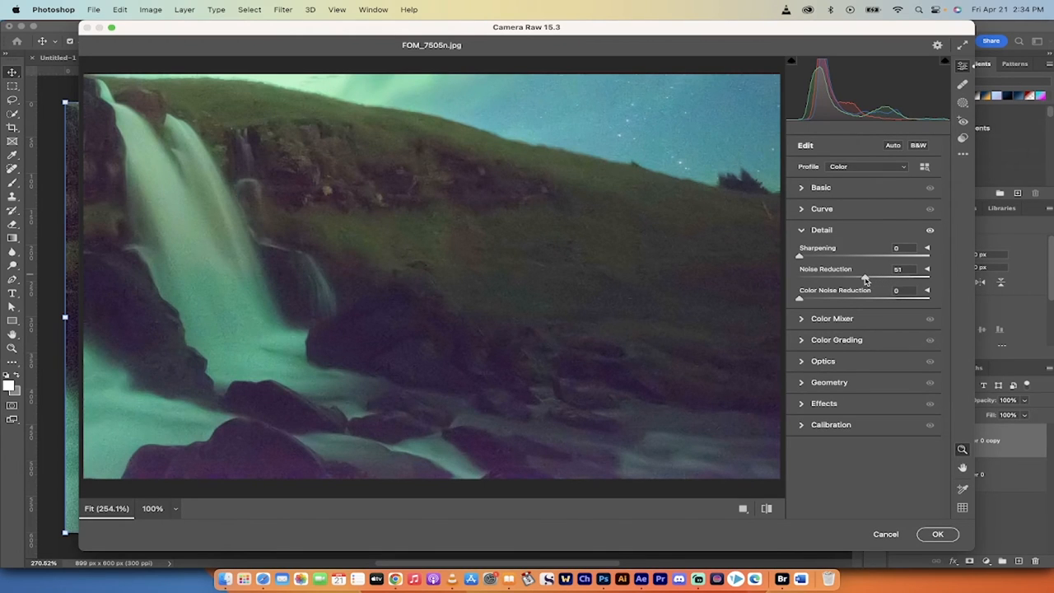
# Raise Sharpening to 57 and commit the Camera Raw adjustments to Layer 0 copy.
pyautogui.moveTo(804, 255); pyautogui.dragTo(827, 256)
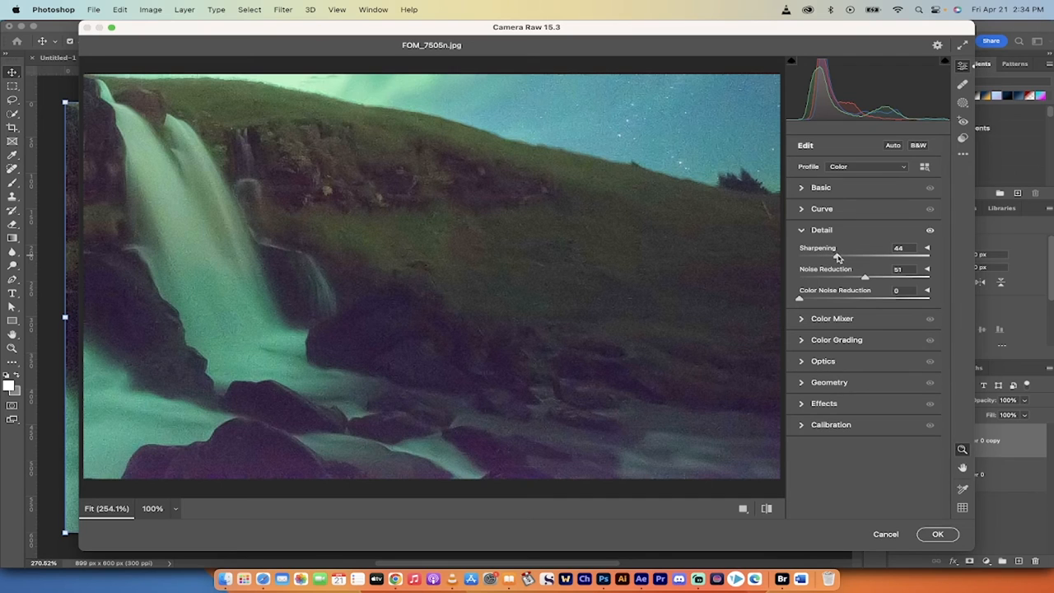
pyautogui.moveTo(840, 255); pyautogui.dragTo(848, 256)
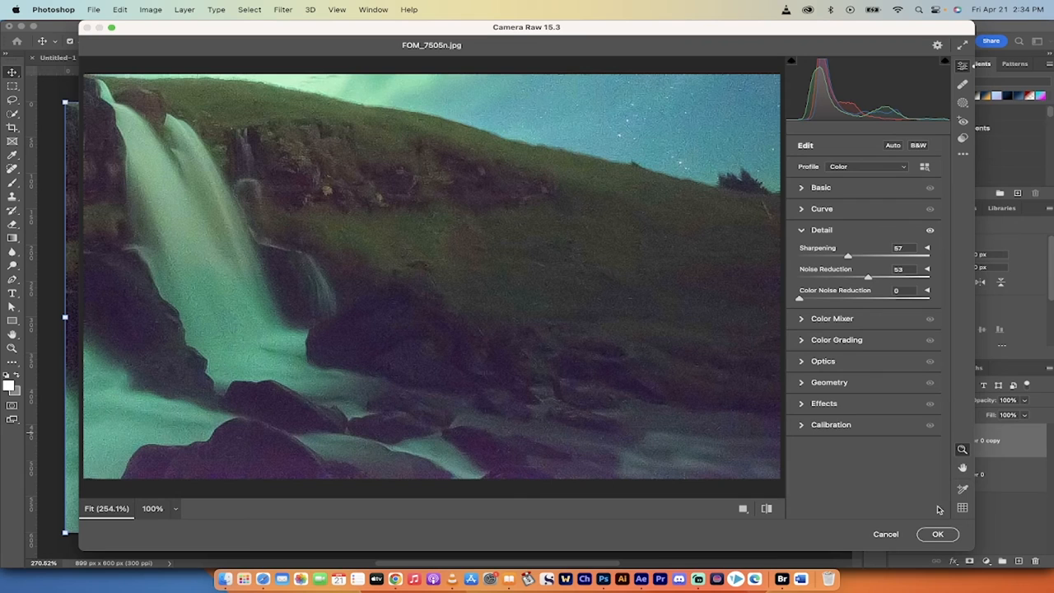
pyautogui.moveTo(937, 534)
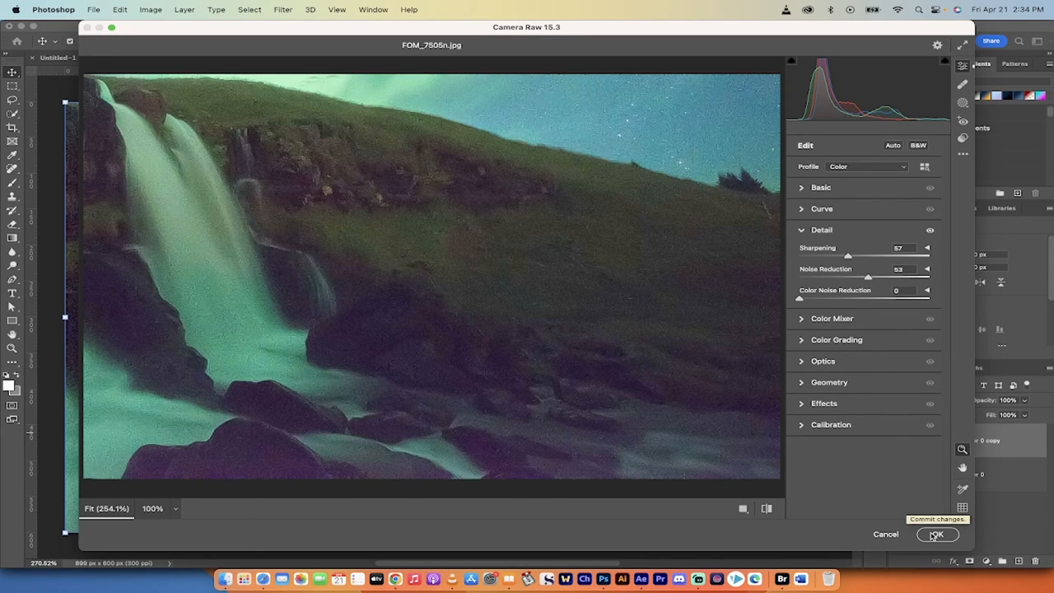
pyautogui.click(938, 534)
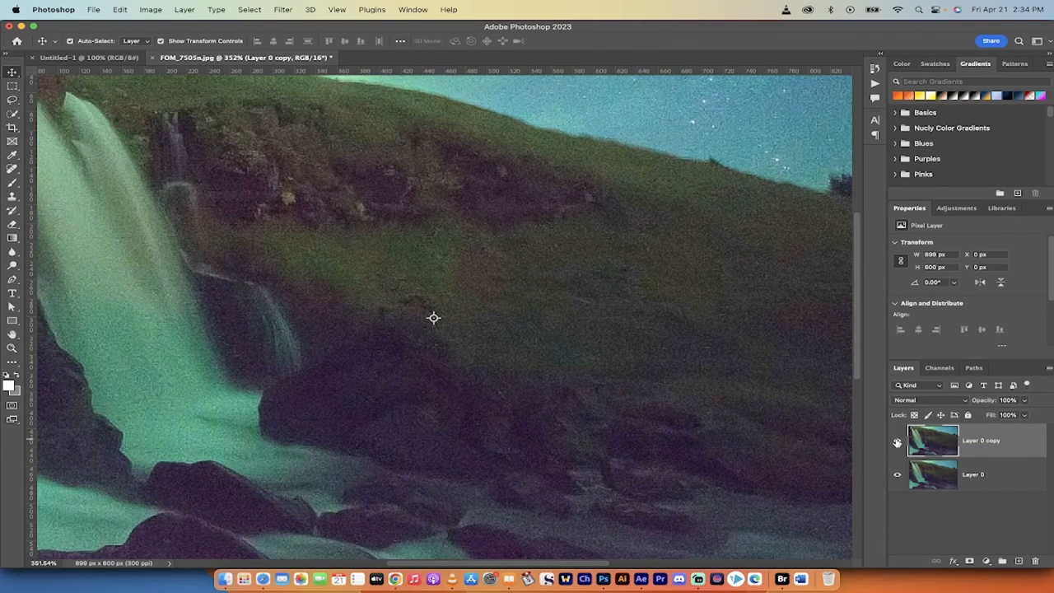
pyautogui.click(896, 441)
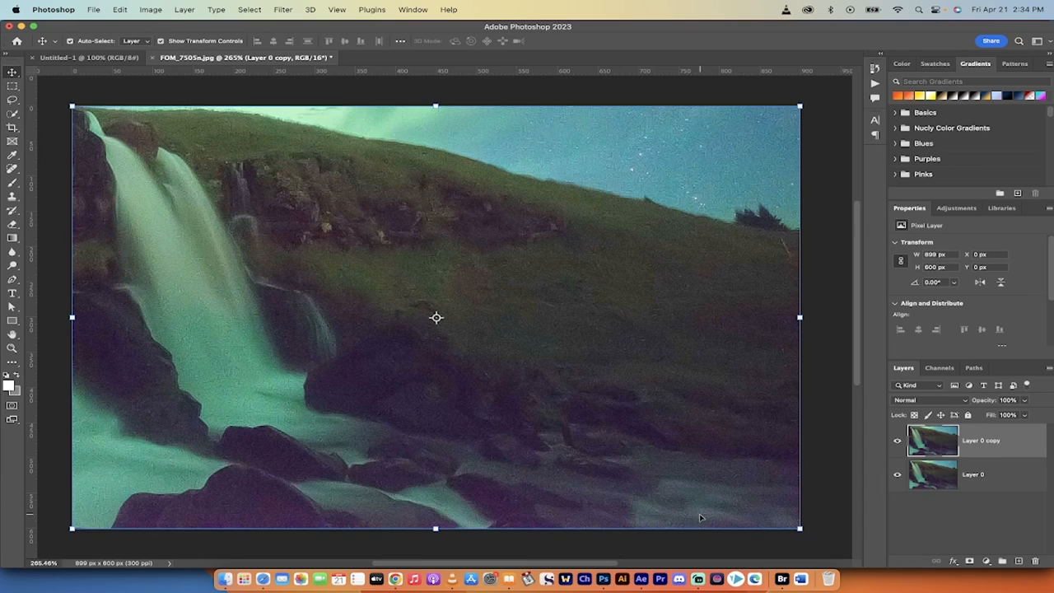
pyautogui.moveTo(661, 578)
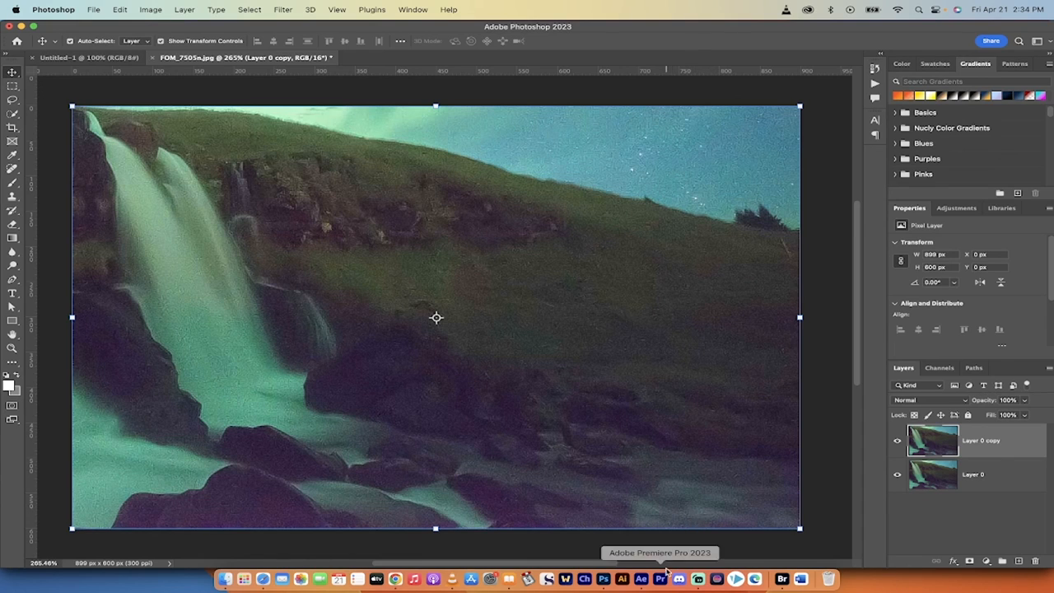